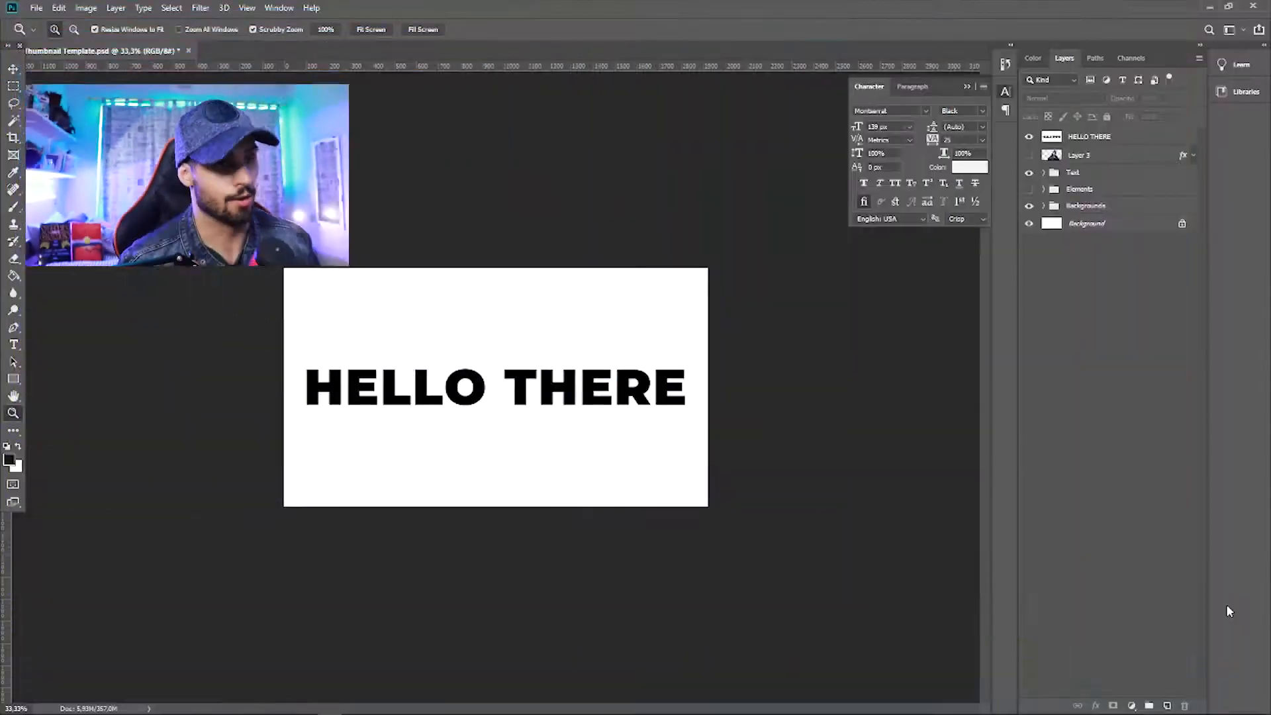
Step: Hide all layers except the backgrounds and expand the Backgrounds group
left_click(1029, 137)
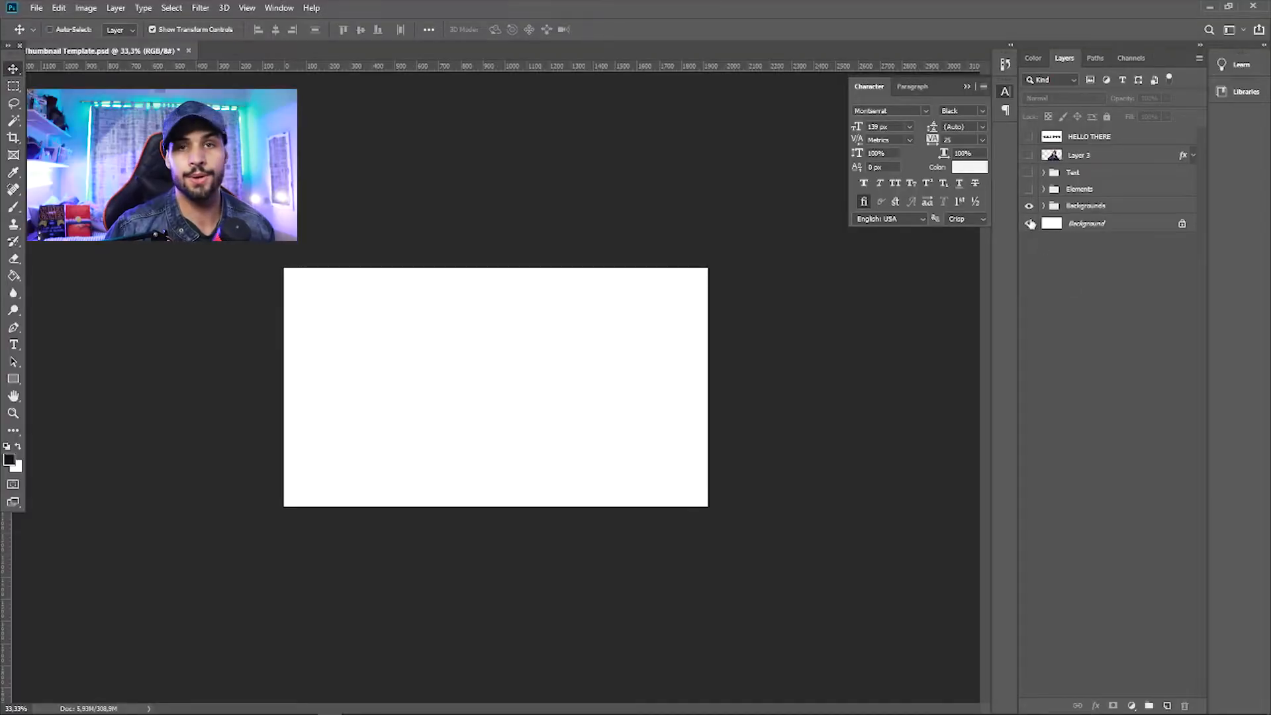
left_click(1030, 205)
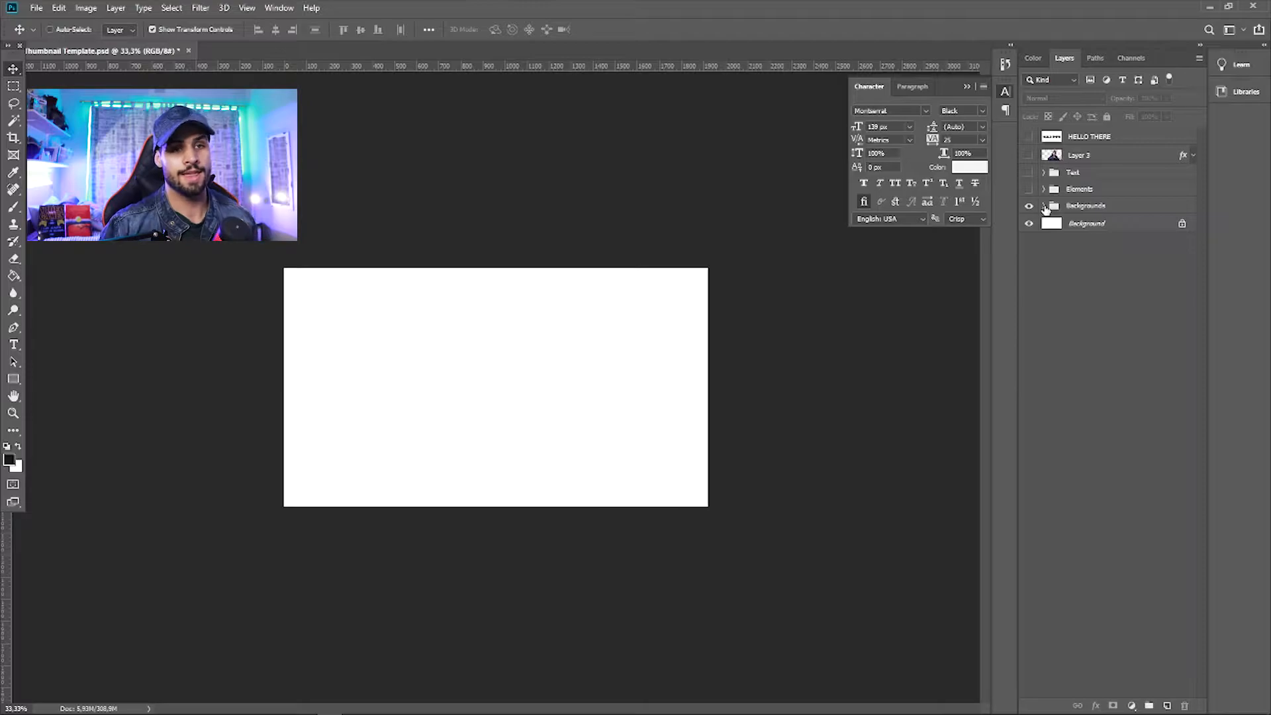
left_click(1044, 206)
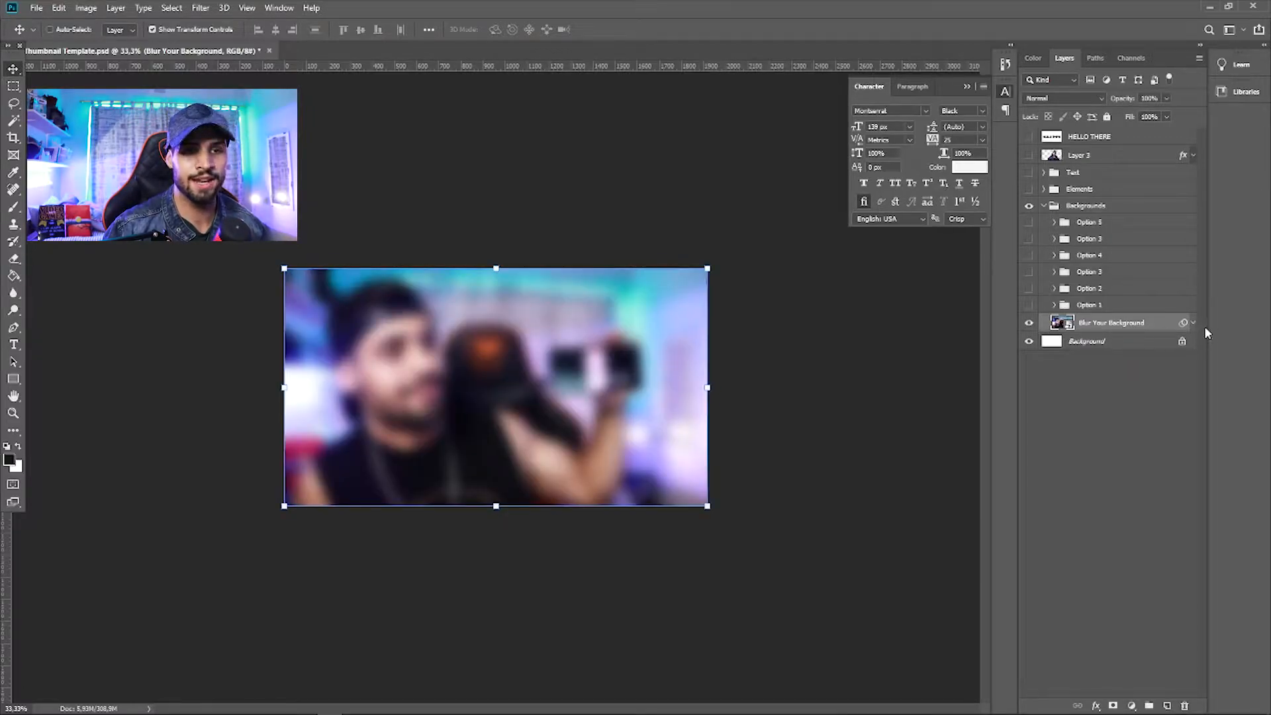
Step: Toggle the photo background's Gaussian Blur off and on, and show the Layer 3 cut-out person
left_click(1194, 323)
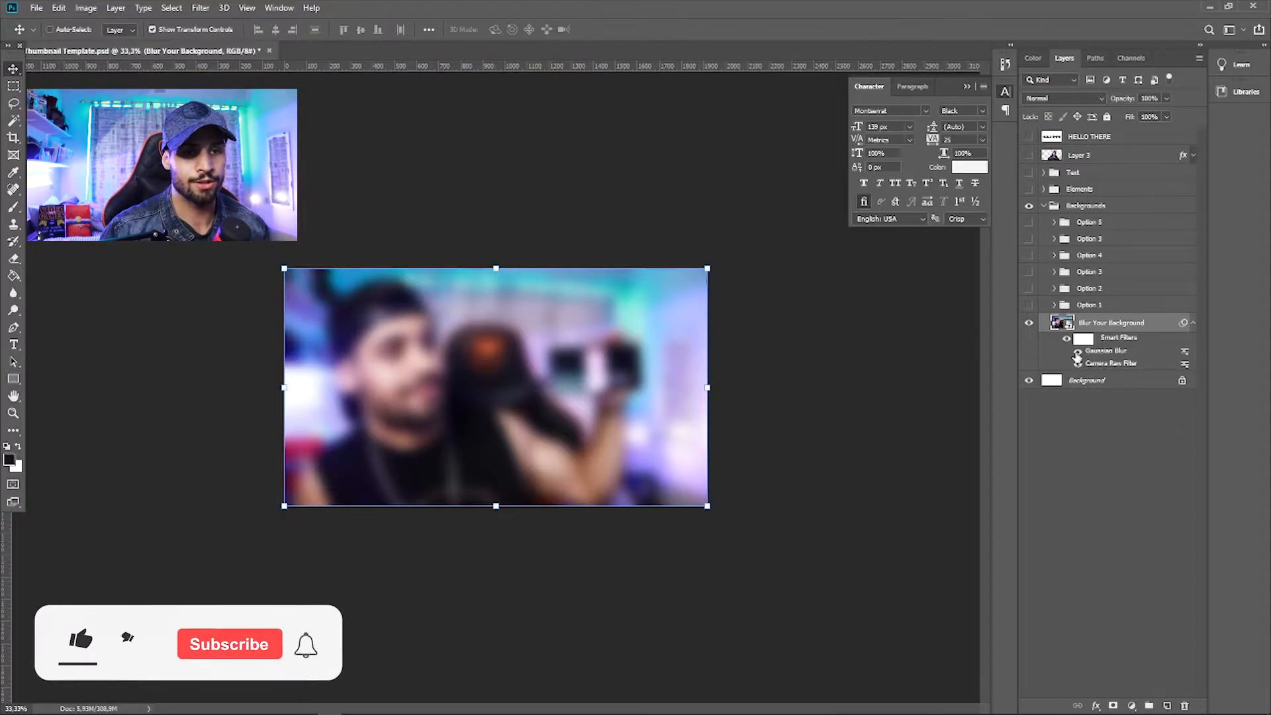
left_click(1078, 351)
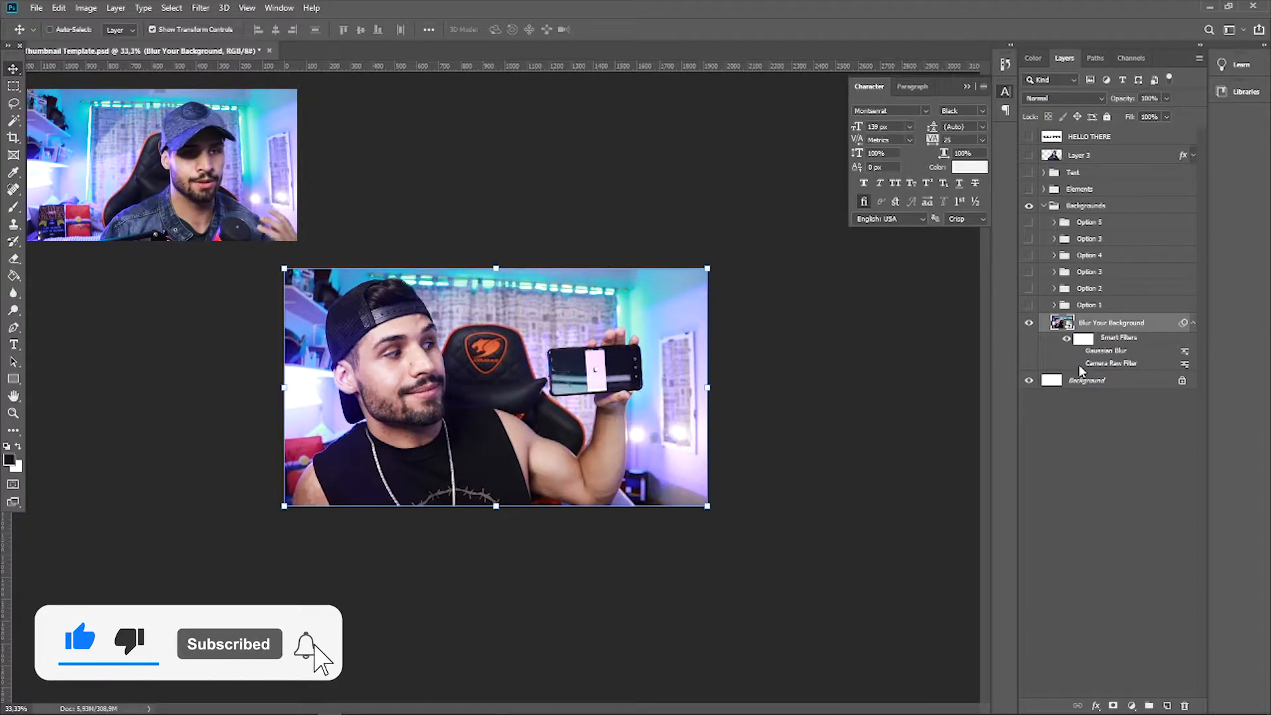
left_click(1078, 350)
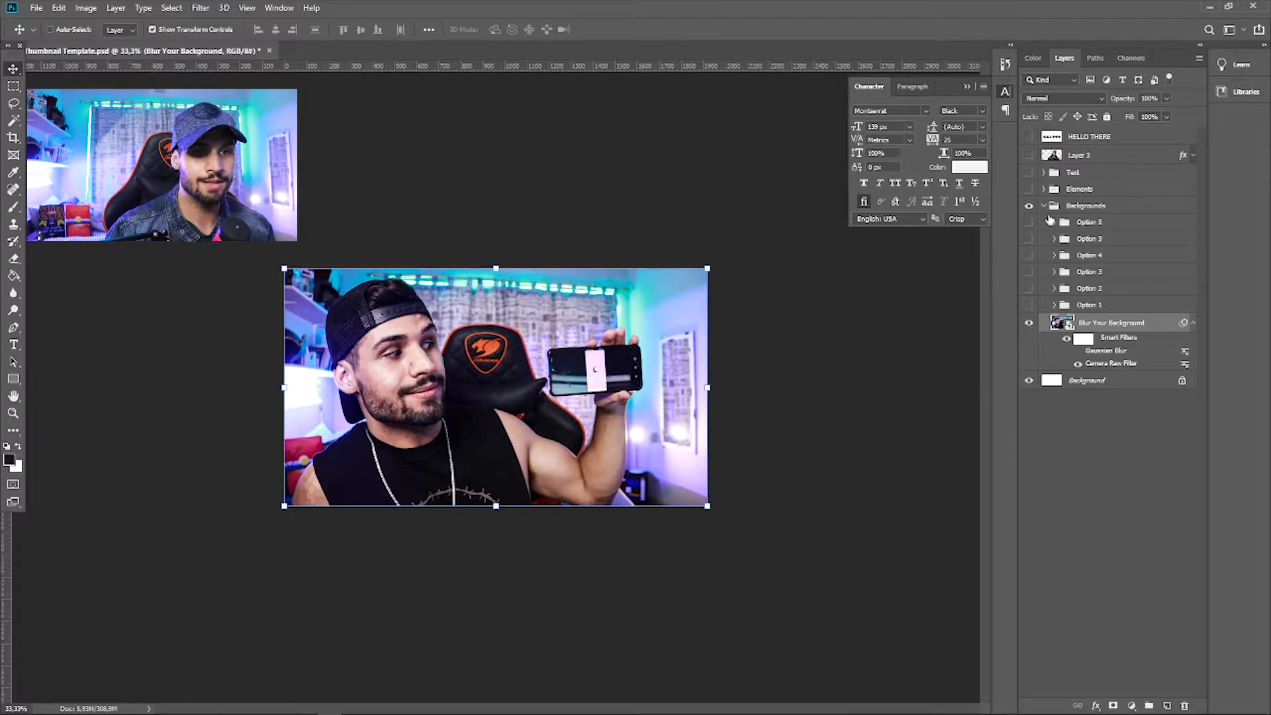
left_click(1079, 155)
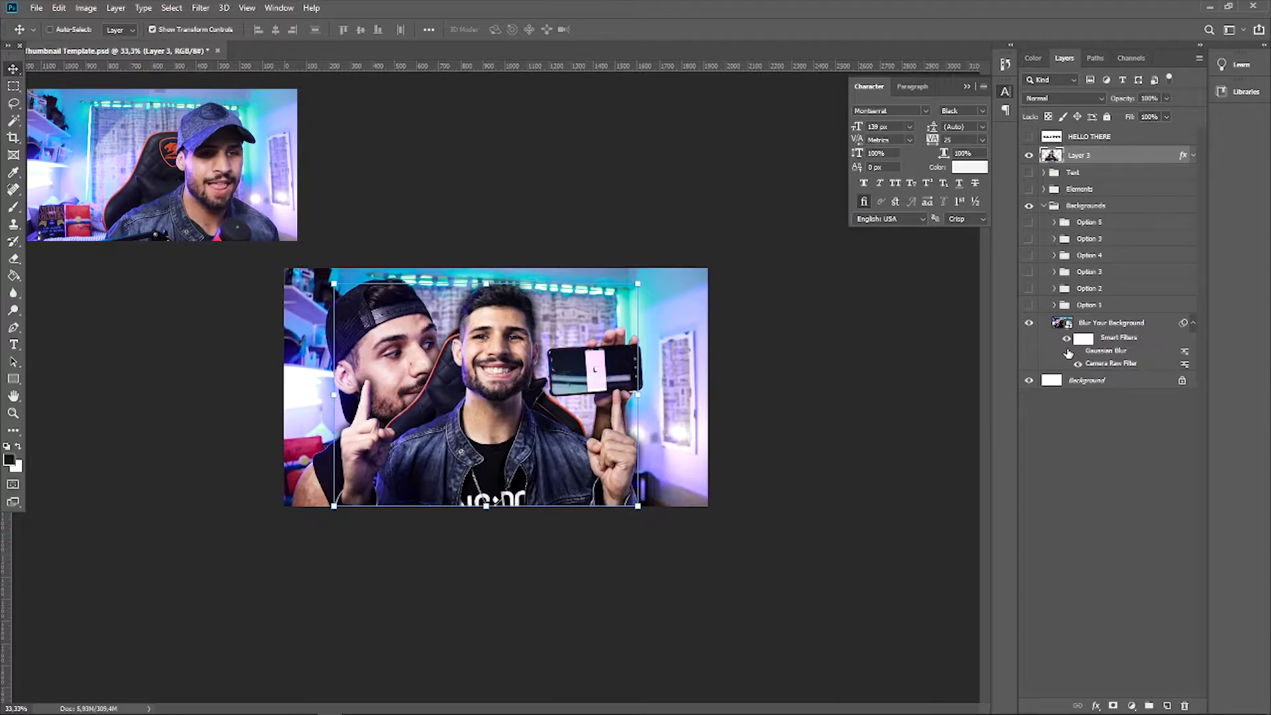
left_click(1111, 322)
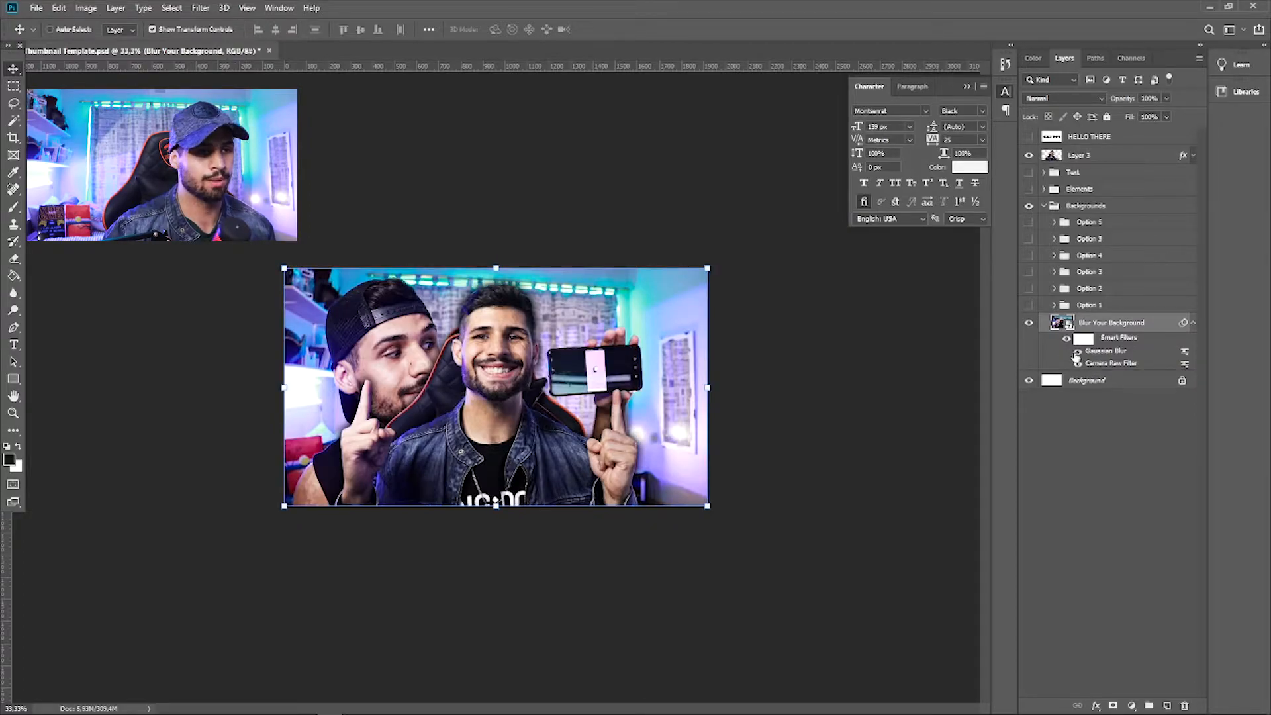
left_click(1078, 155)
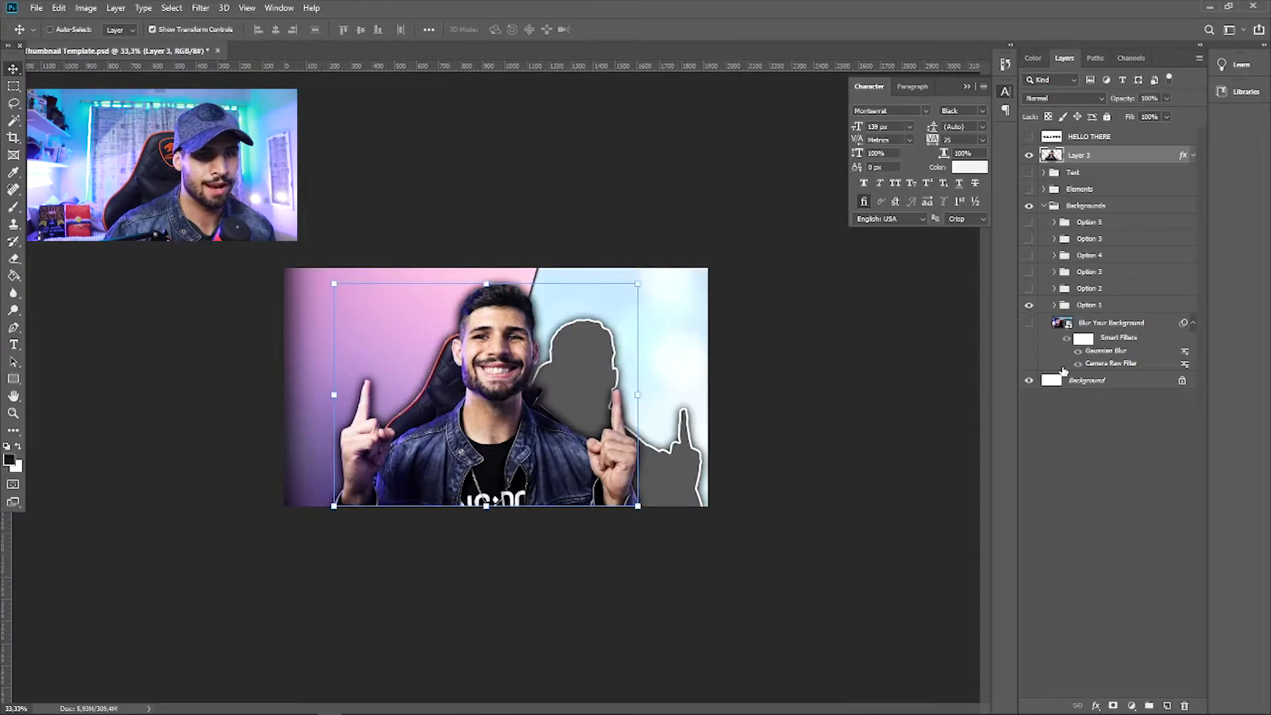
Step: Hide the blurred photo and Layer 3, leaving the Option 1 pastel background and grey silhouette
left_click(1030, 154)
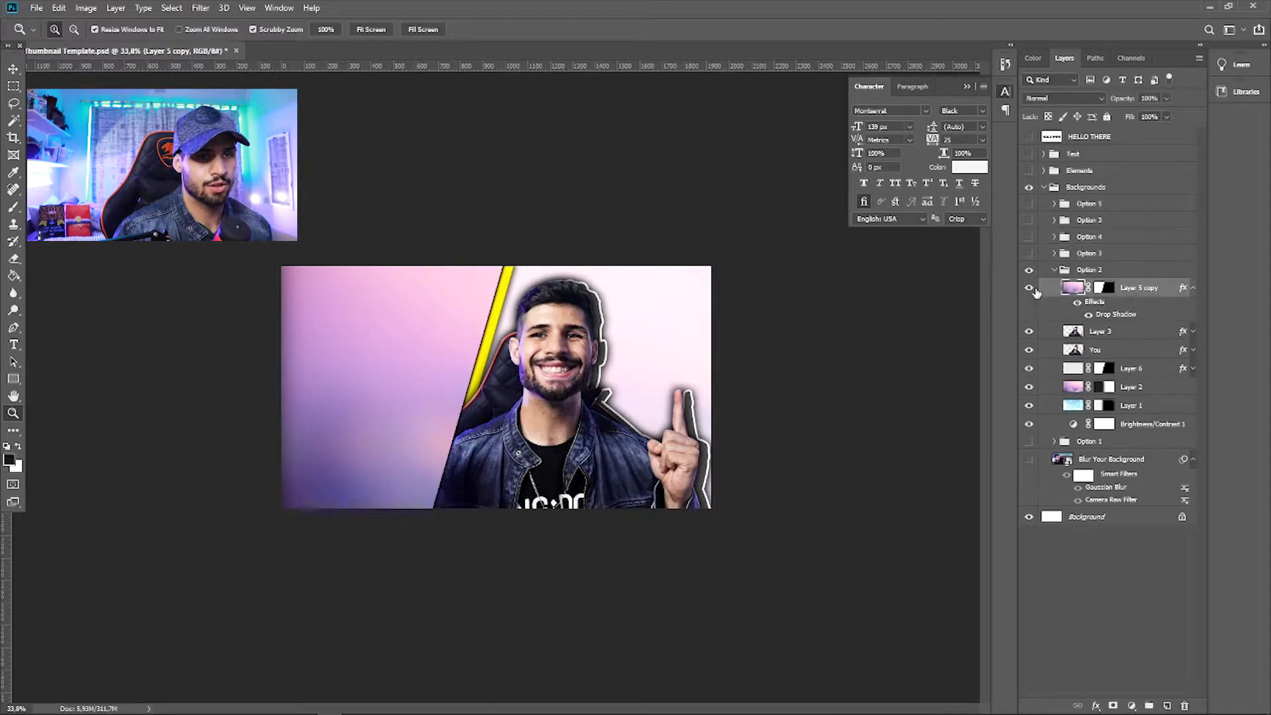
left_click(1030, 288)
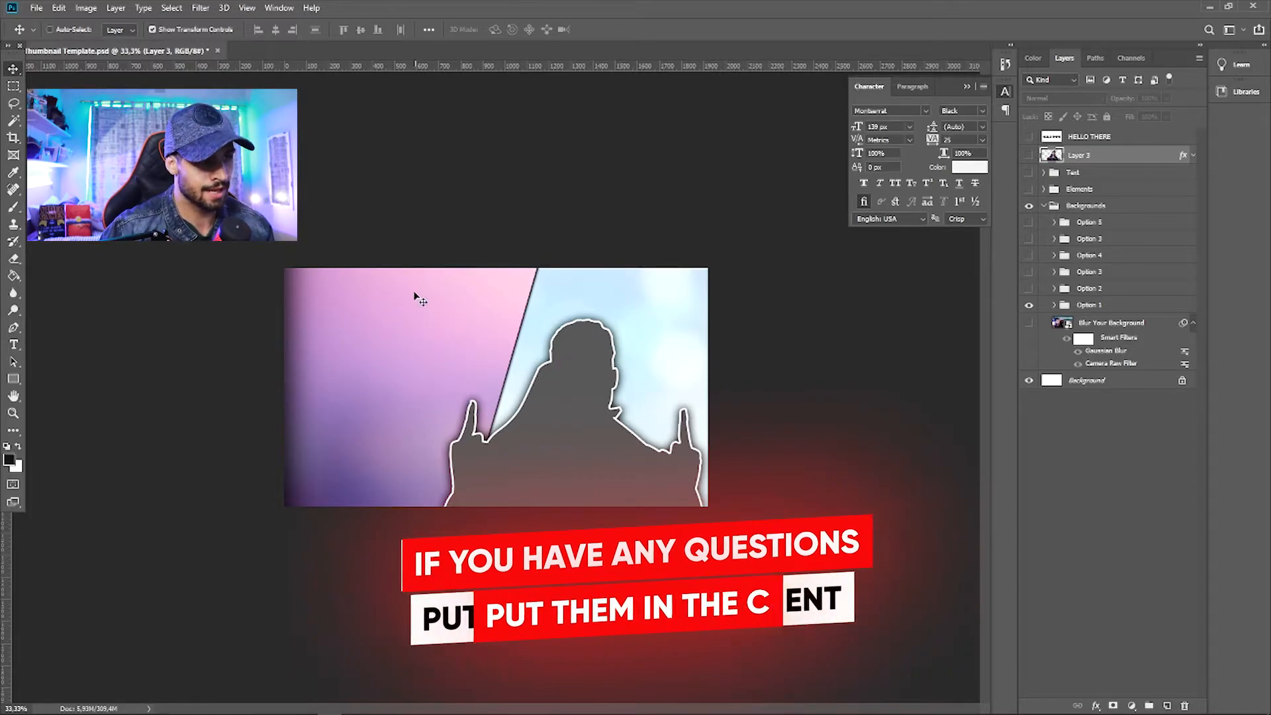
Step: Show the Text group, hide its Option 2 headline and show the Option 1 'FREE CUSTOMIZE ELEMENTS'
left_click(1030, 173)
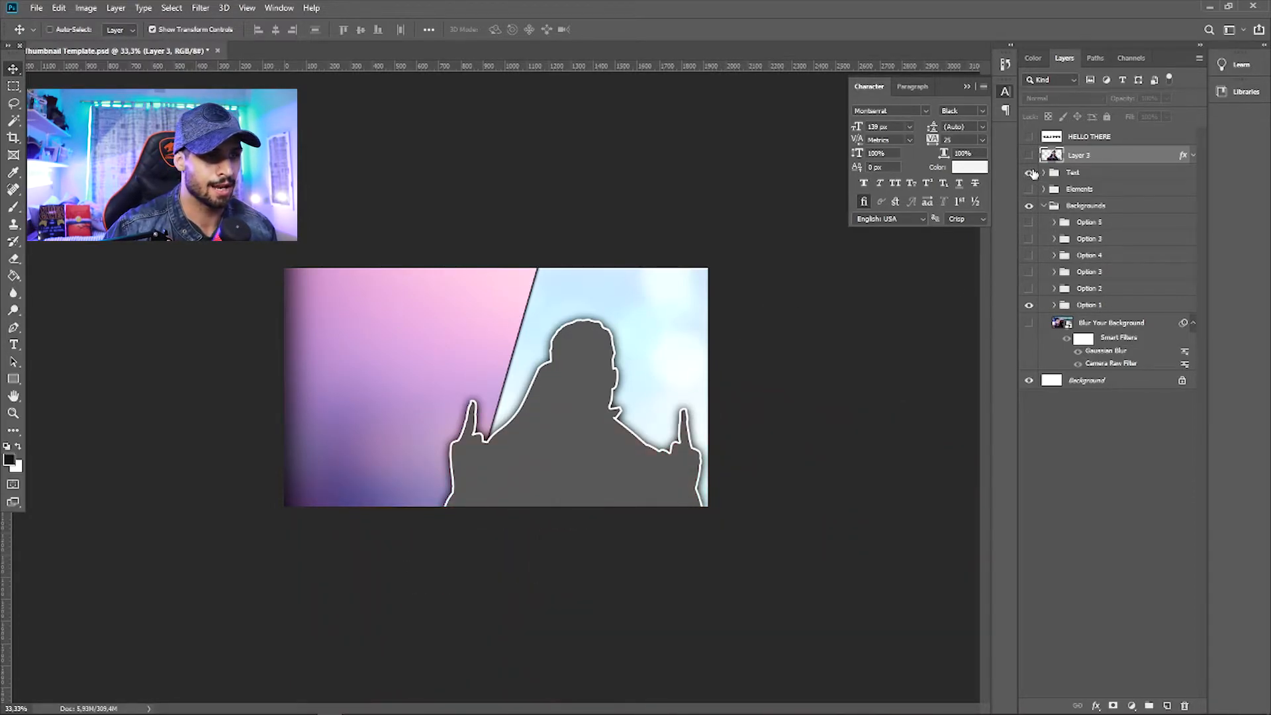
left_click(1029, 189)
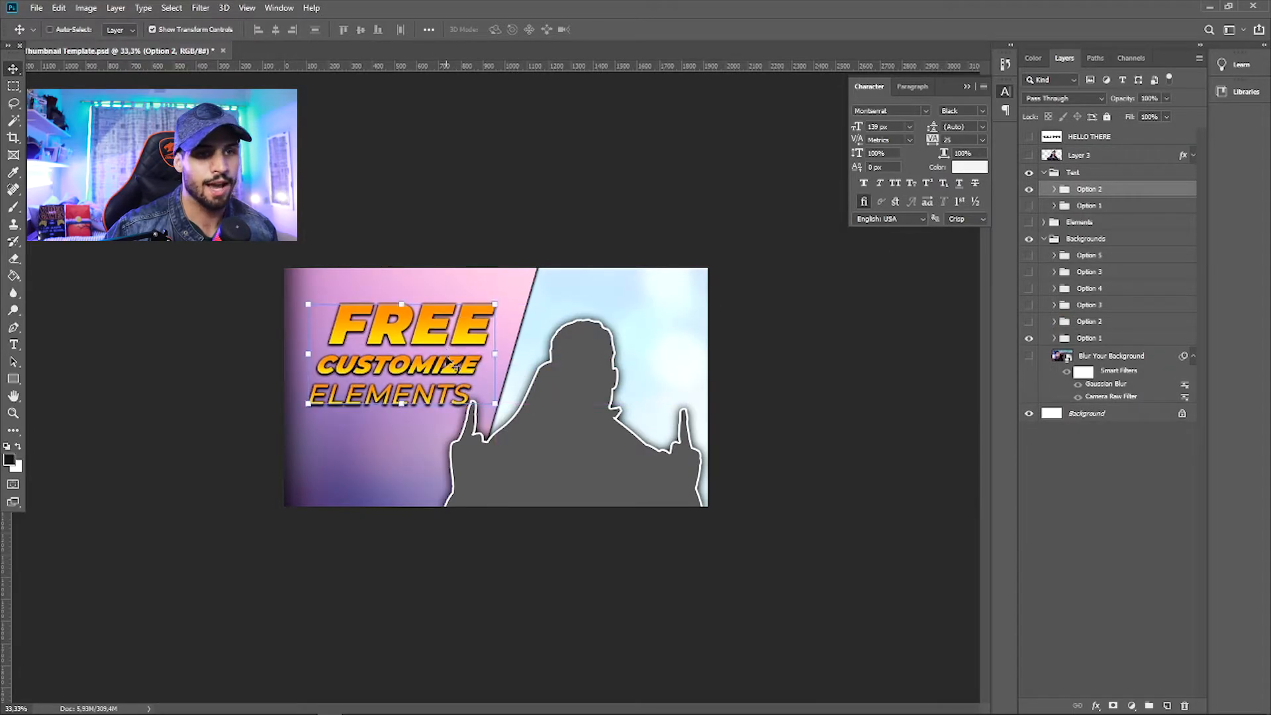
left_click(1029, 173)
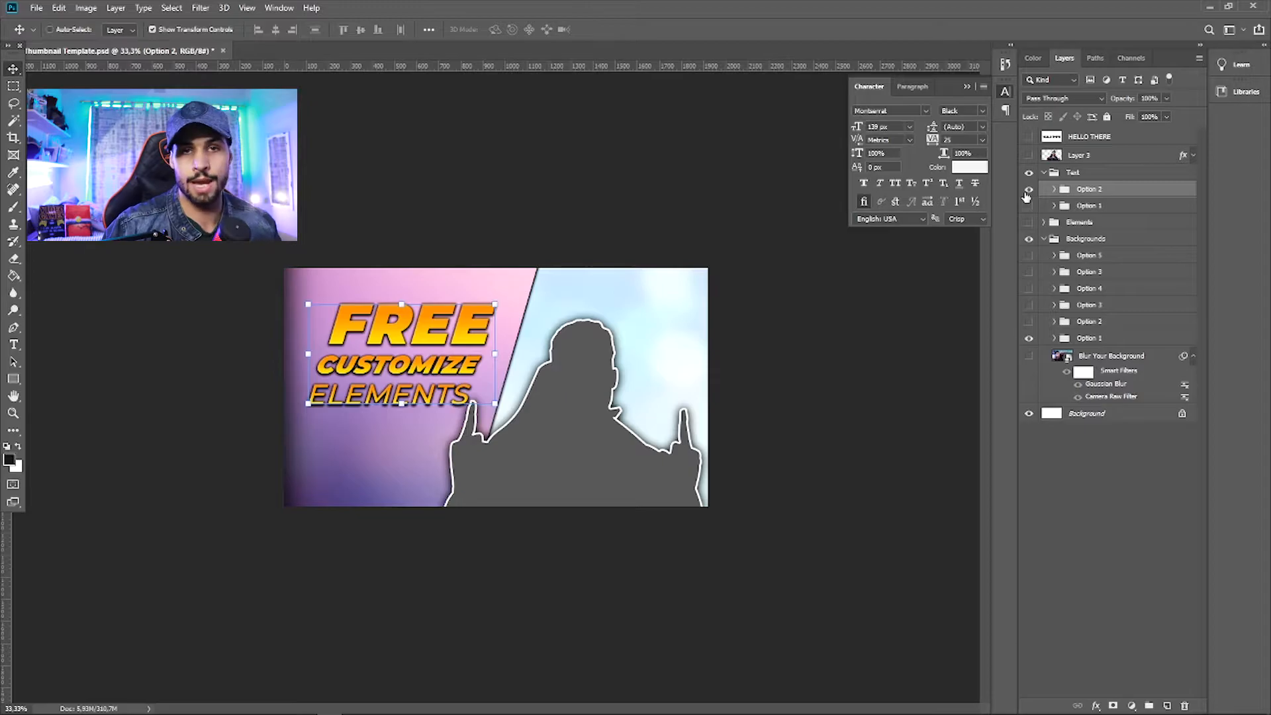
left_click(1030, 188)
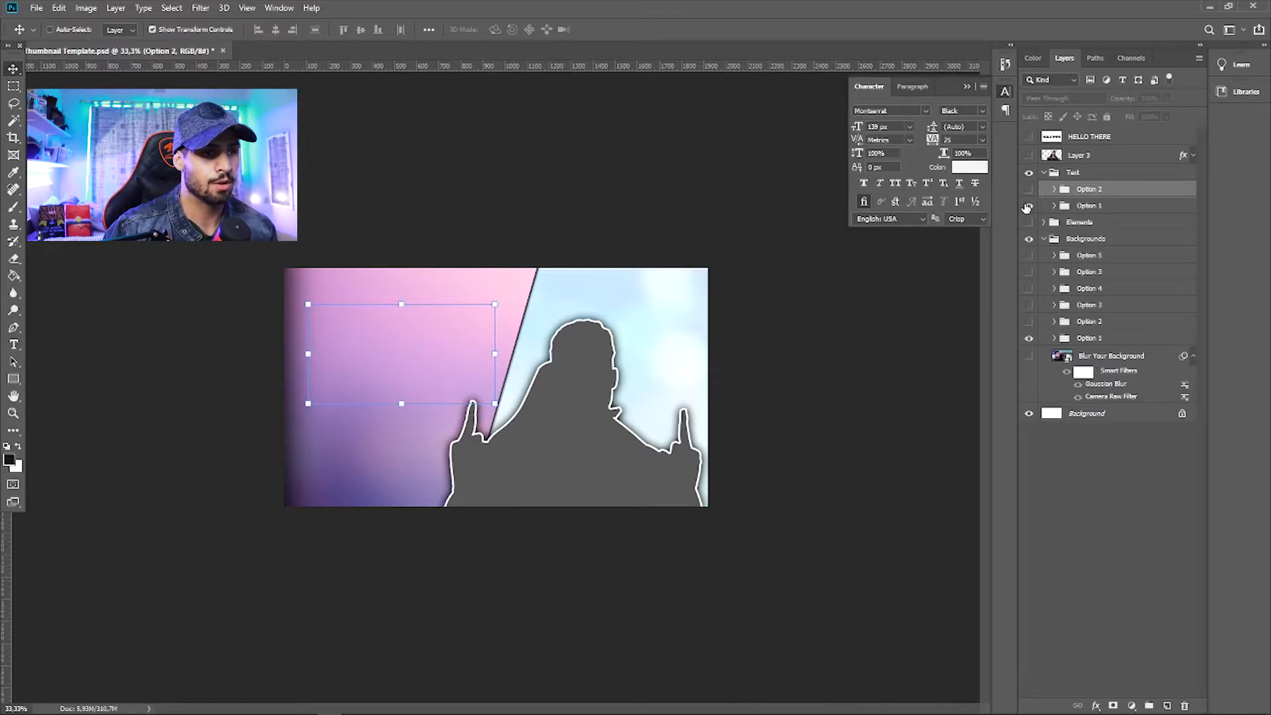
right_click(600, 332)
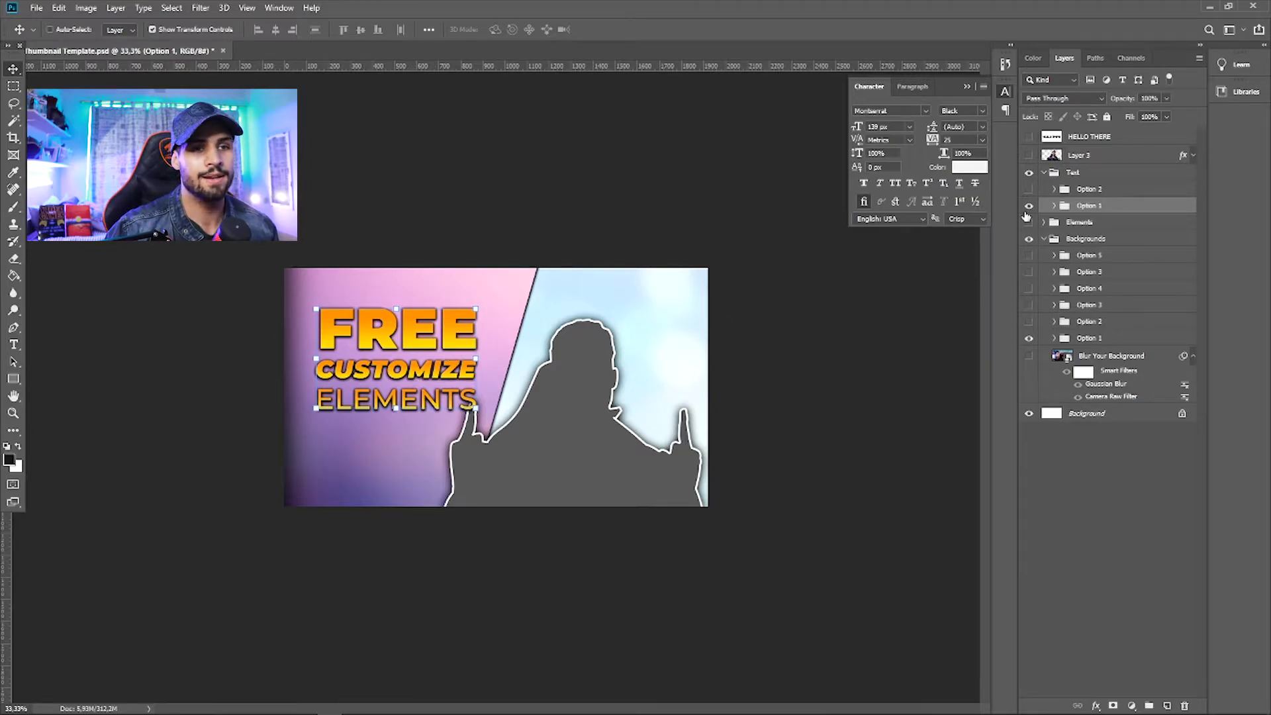
left_click(1054, 205)
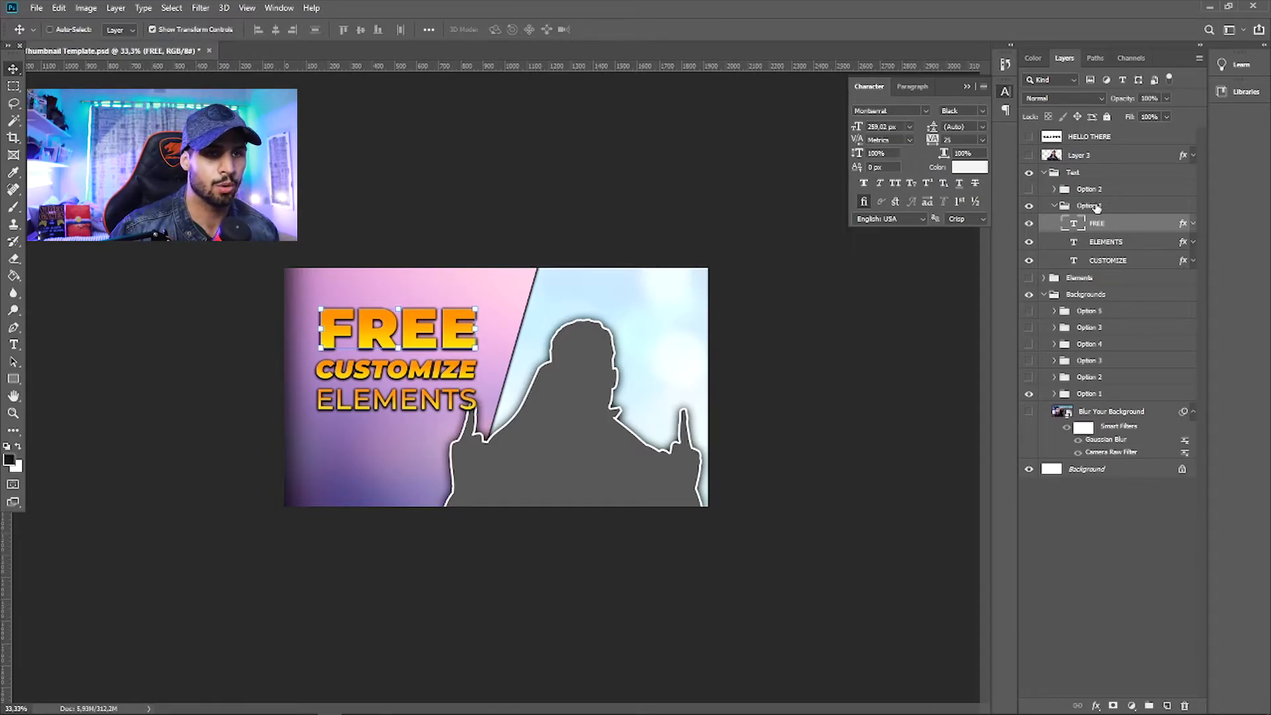
Step: Change the headline lines to PLZ, SUB and TX :*, then expand PLZ's effects
left_click(1089, 188)
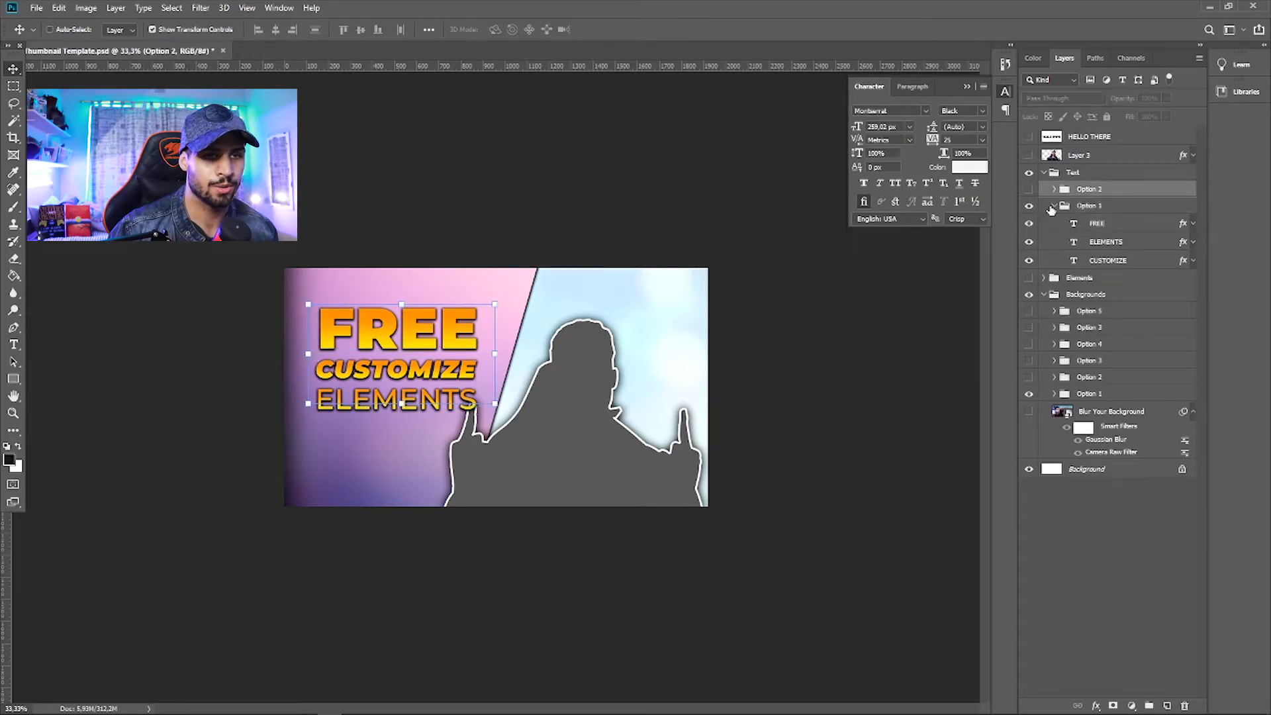
left_click(1089, 205)
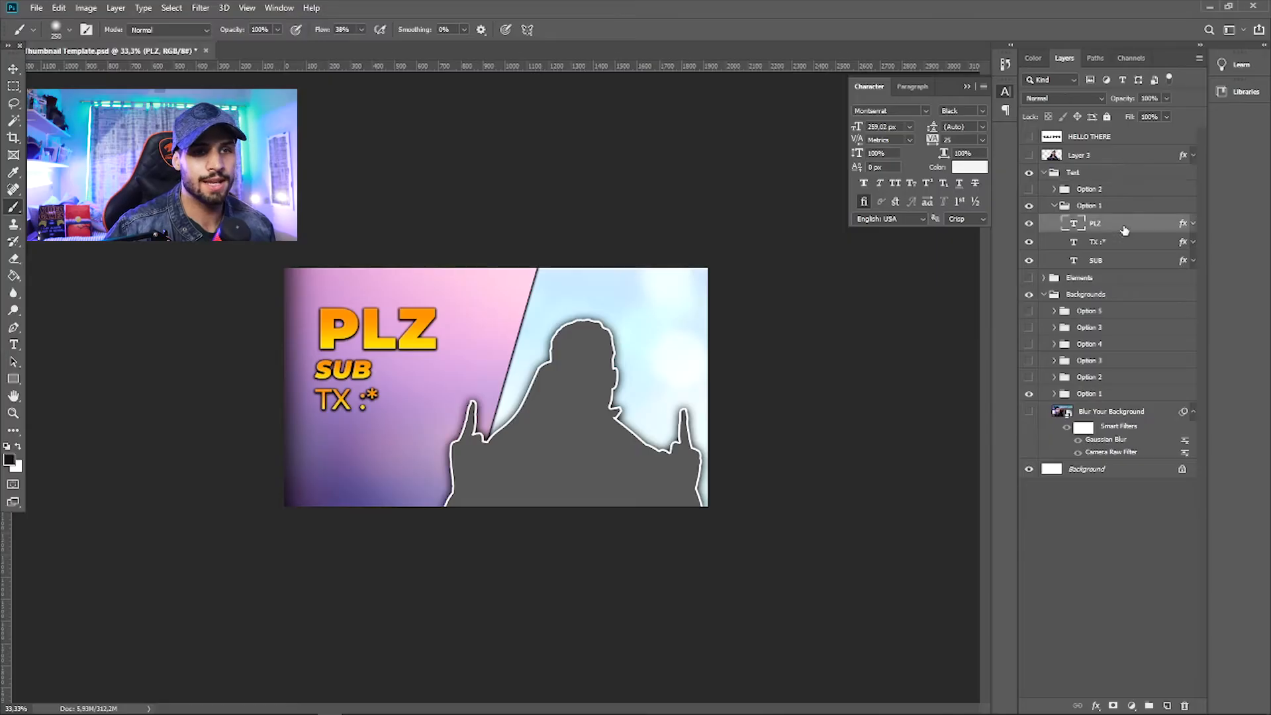
left_click(1193, 223)
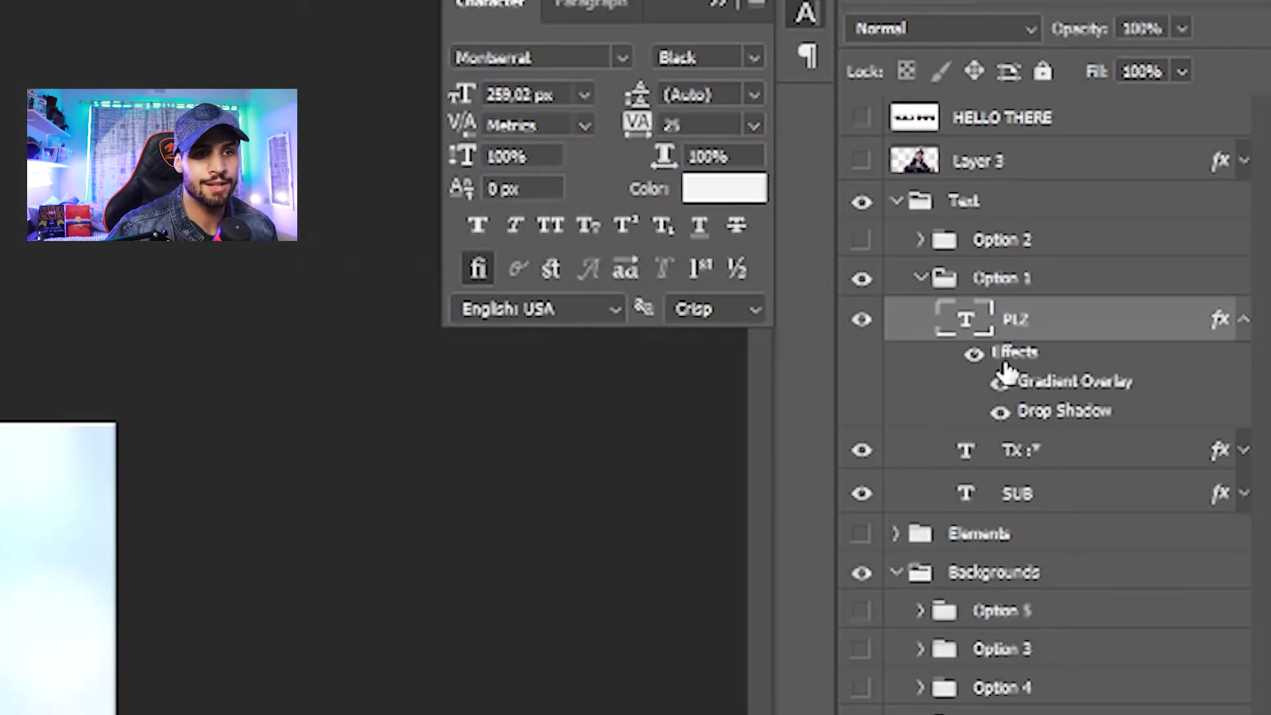
Step: In PLZ's Layer Style, try a Color Overlay, cancel it, and restore the Gradient Overlay
double_click(1072, 380)
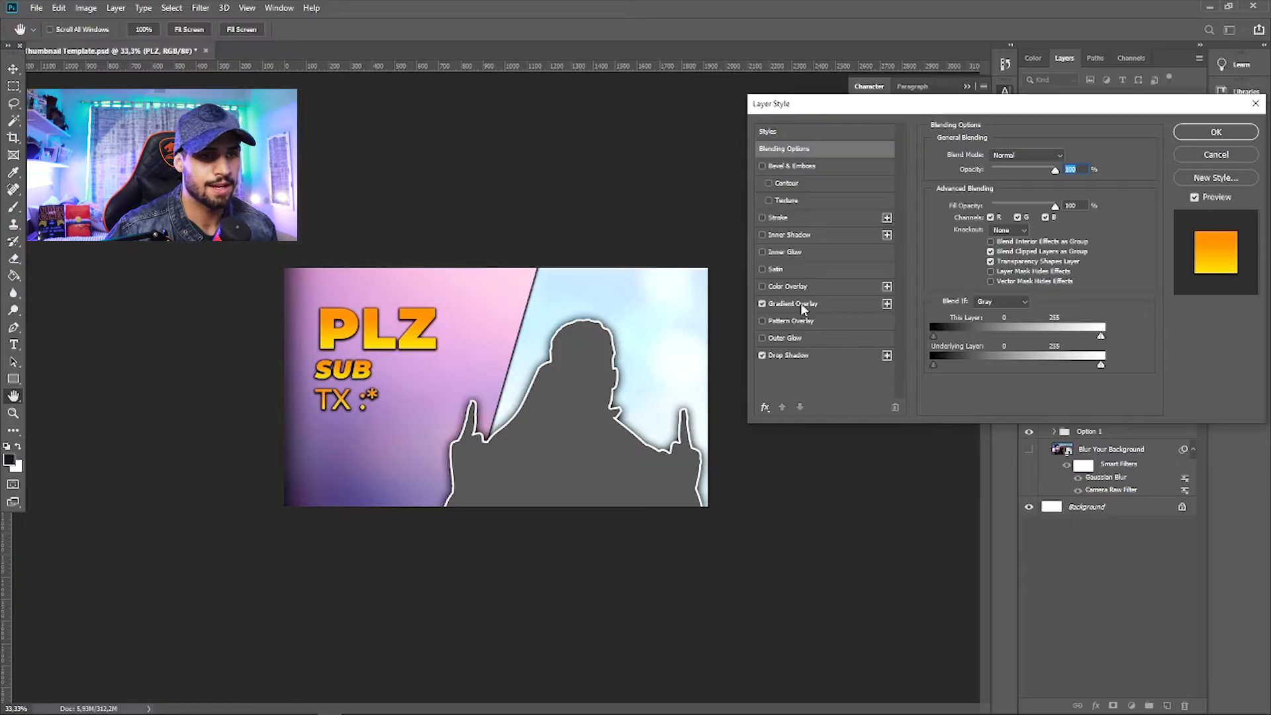
left_click(792, 303)
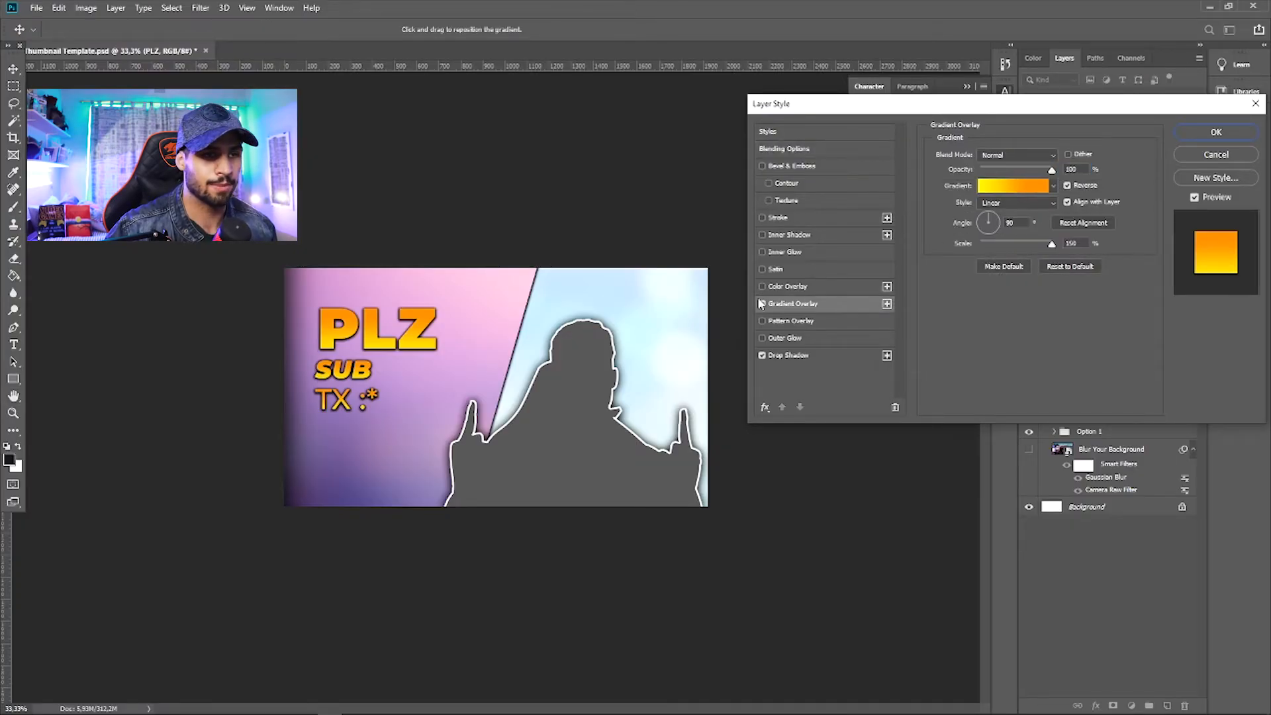
left_click(762, 303)
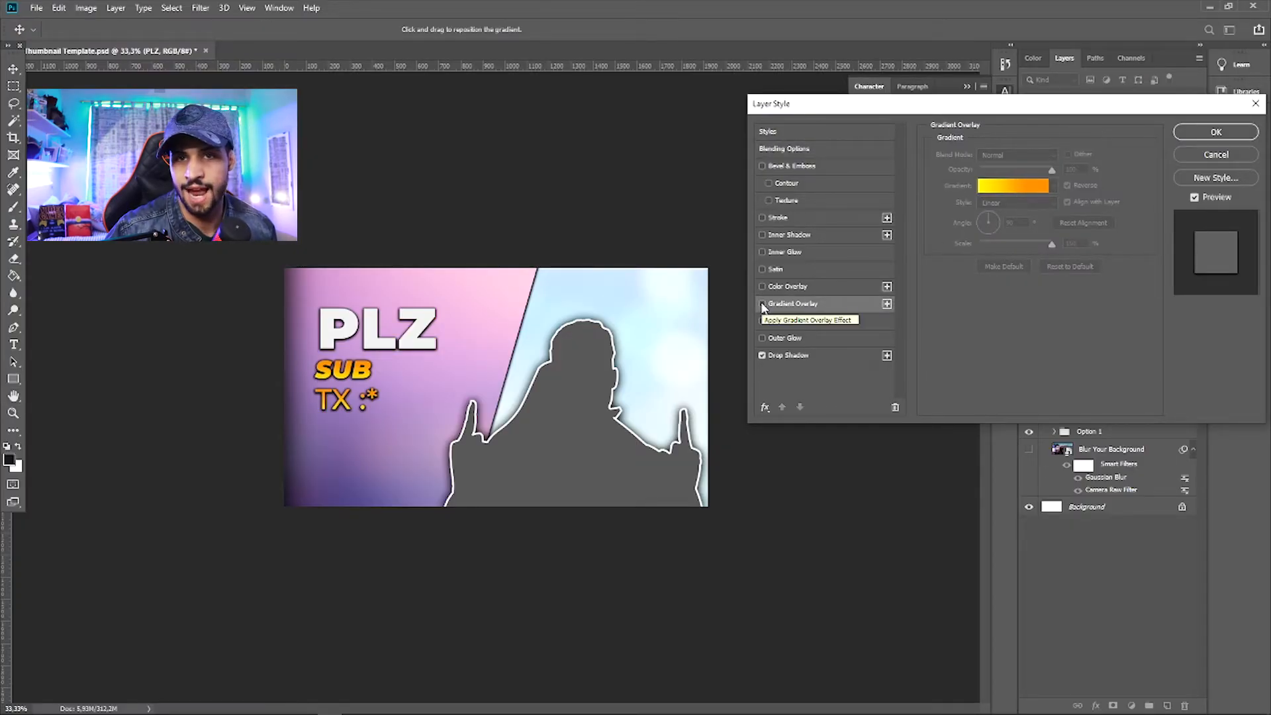
left_click(762, 286)
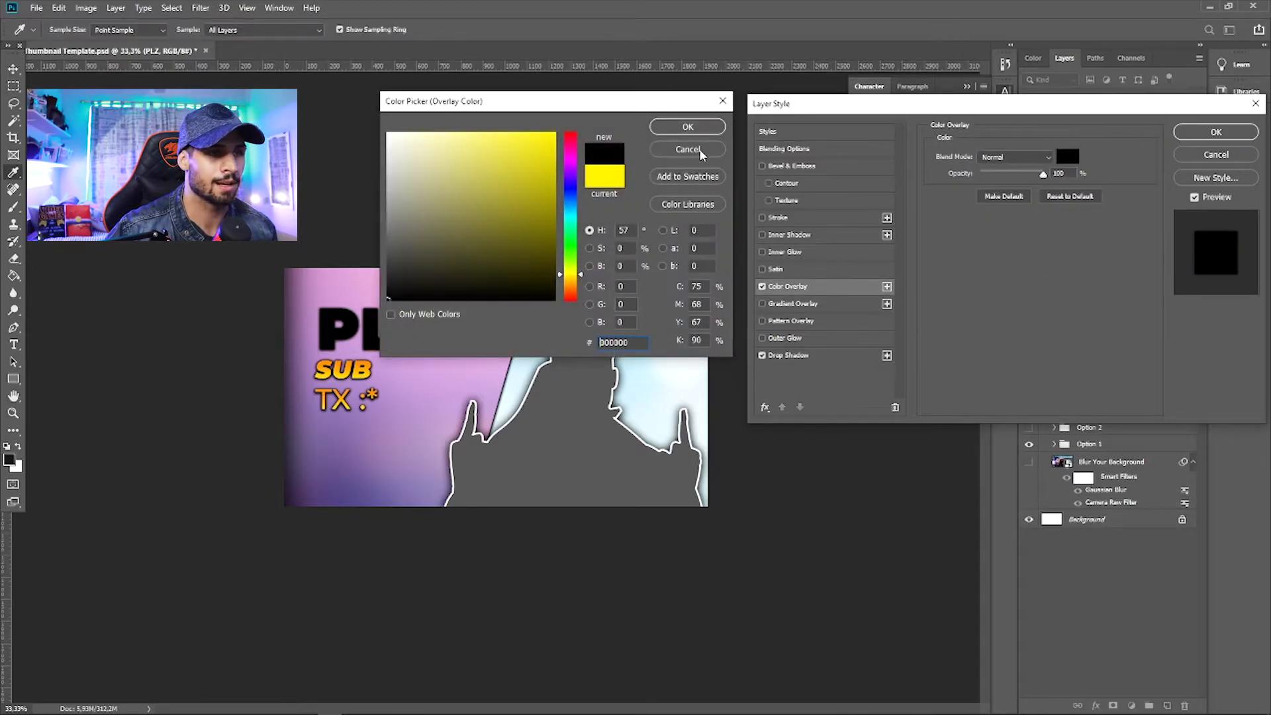
left_click(686, 149)
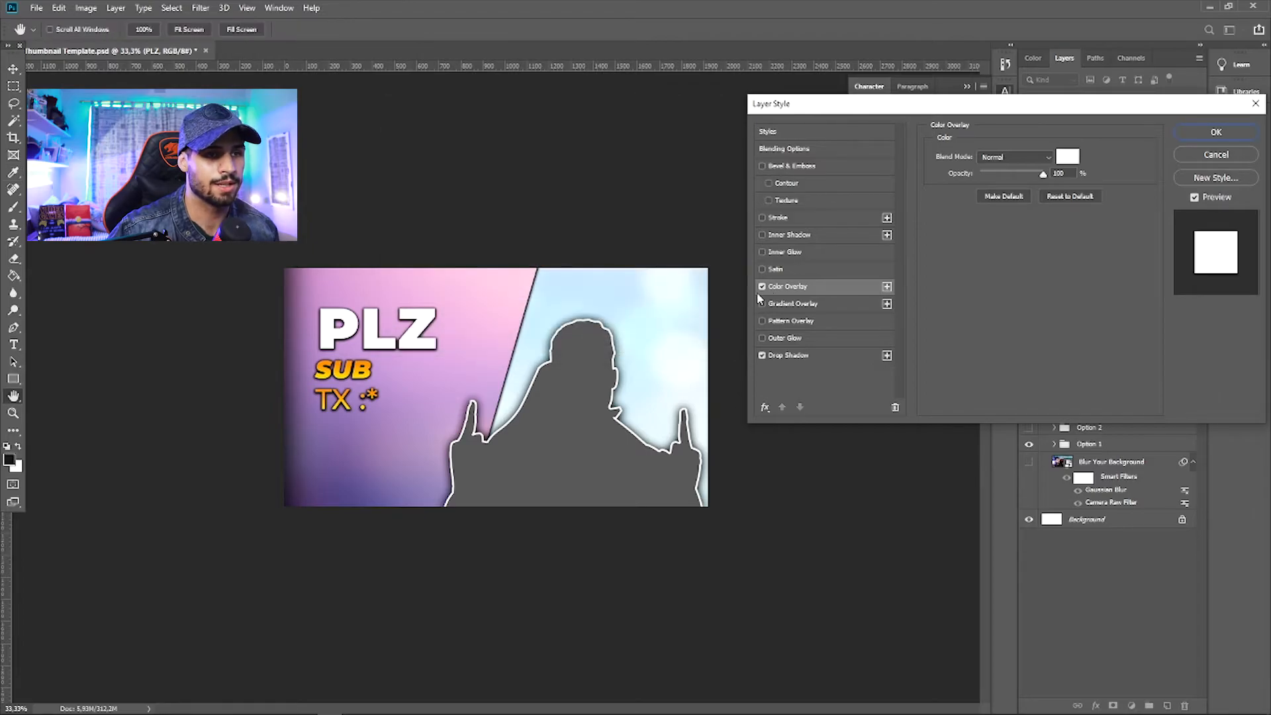
left_click(787, 355)
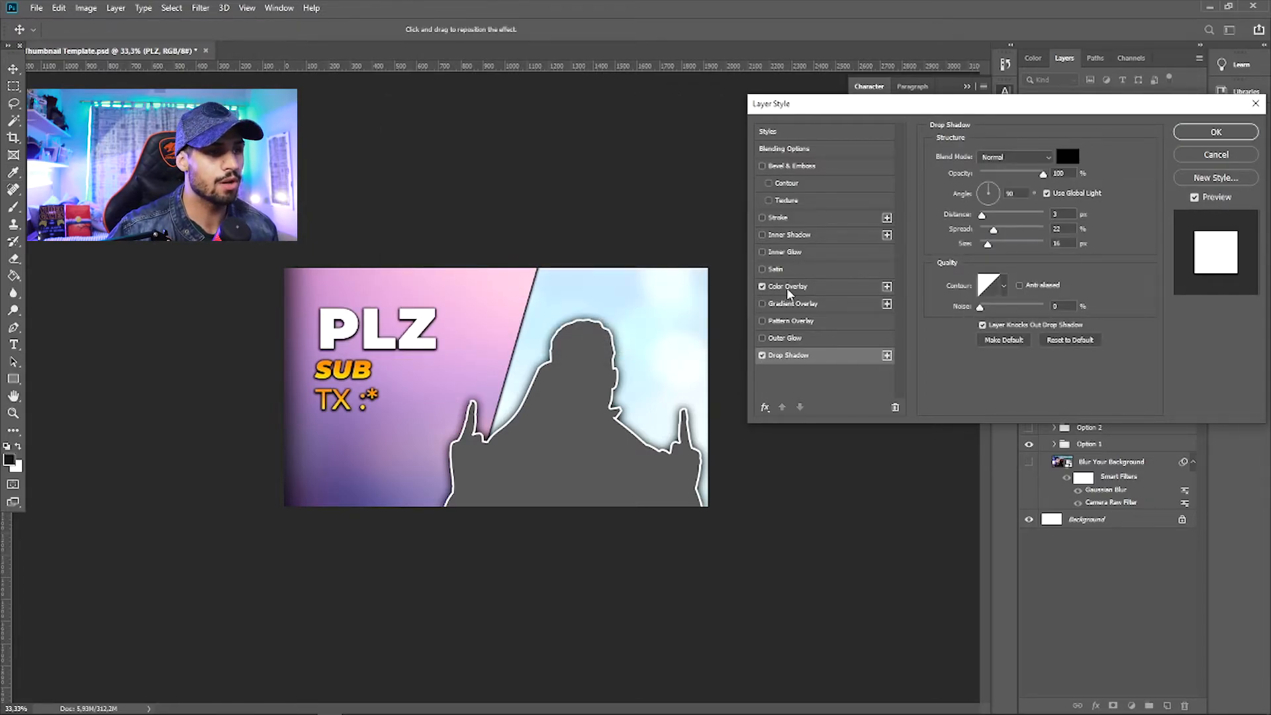
left_click(792, 303)
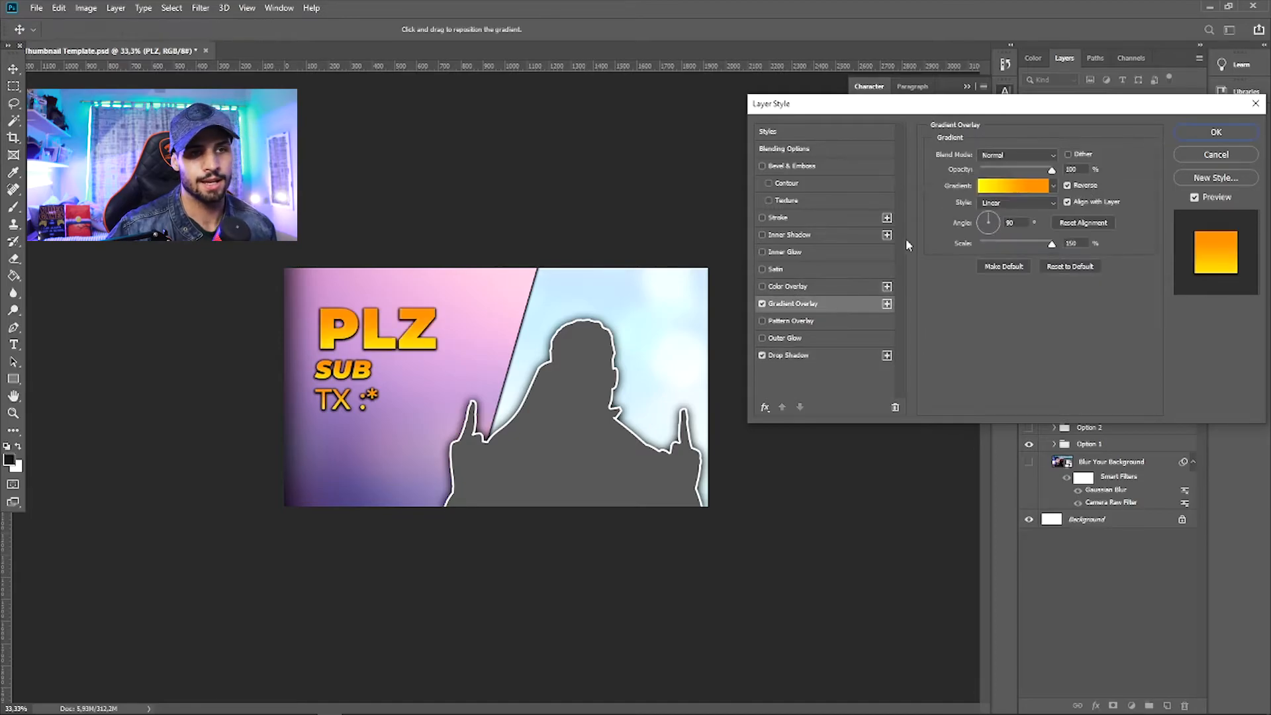
left_click(1014, 184)
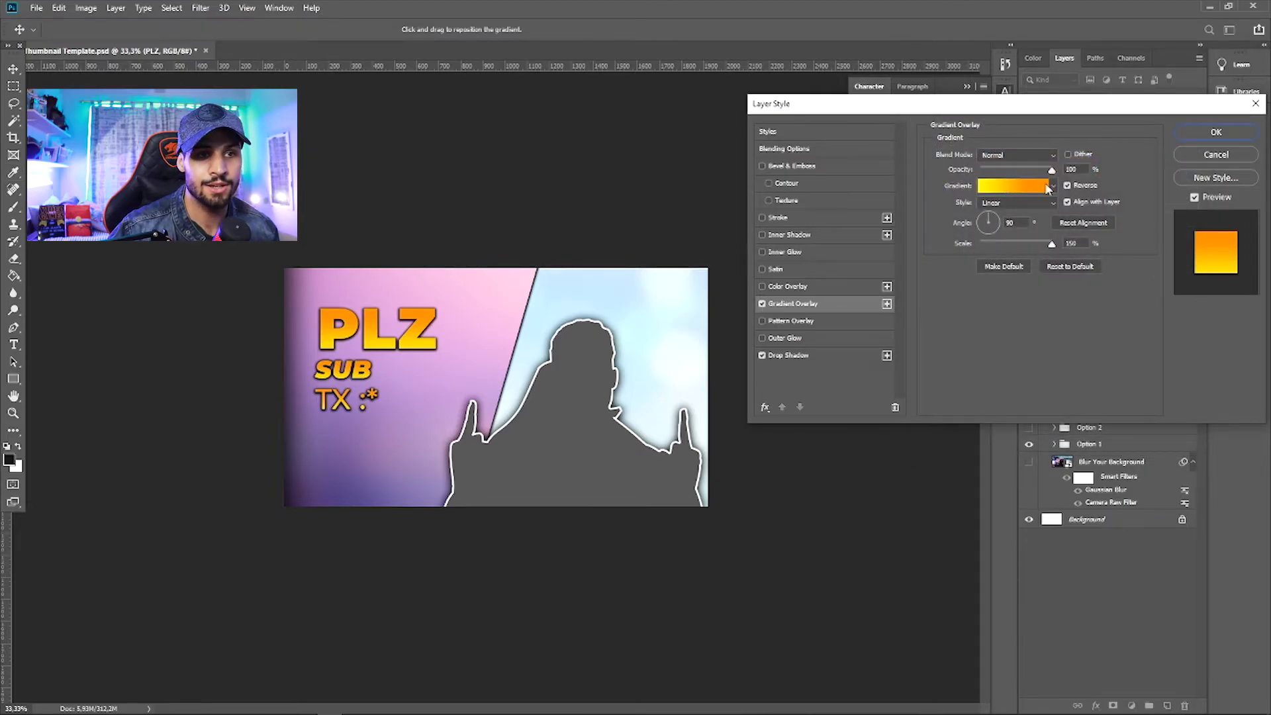
Step: Change one PLZ gradient colour stop to a muted orange in the Gradient Editor
left_click(1014, 186)
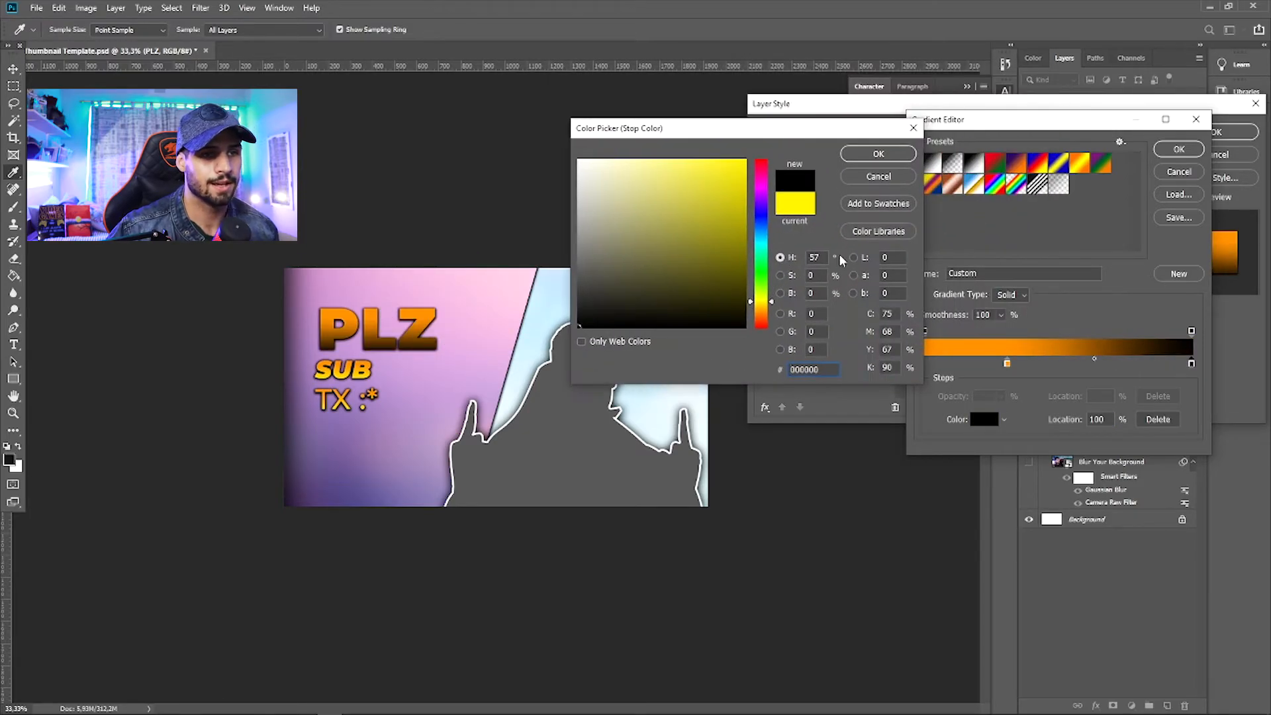
left_click(877, 154)
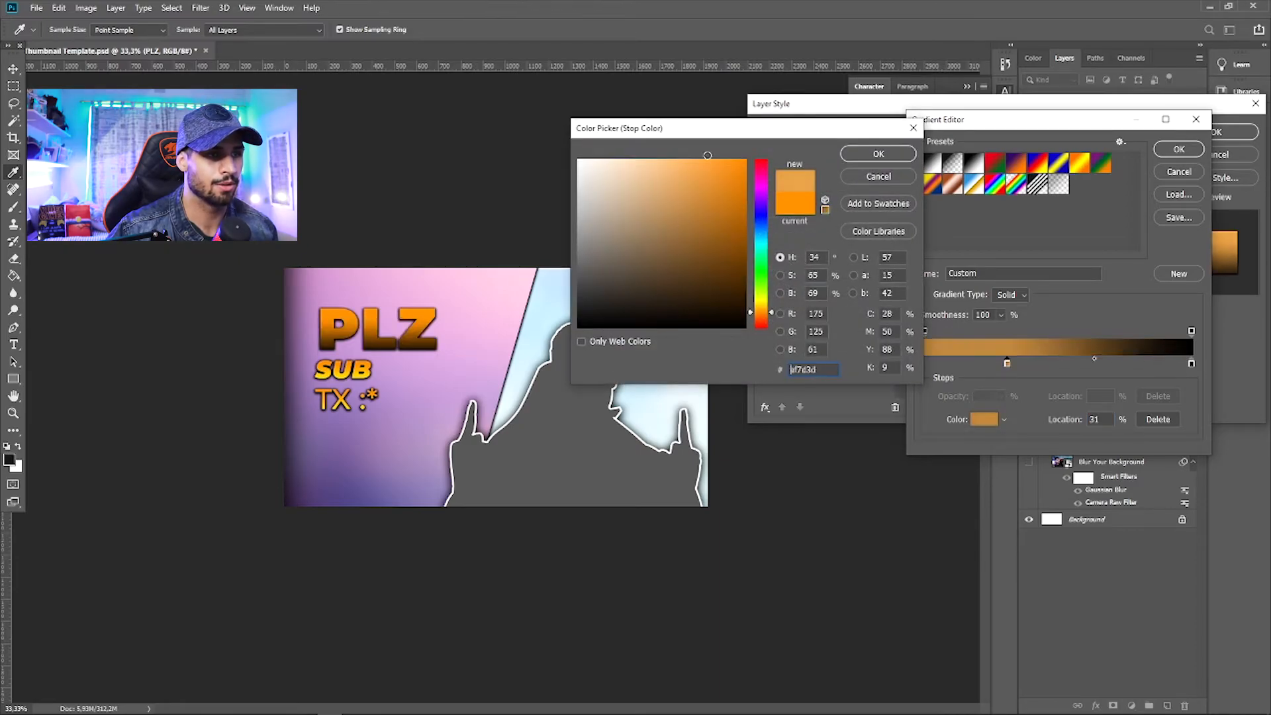
left_click(877, 154)
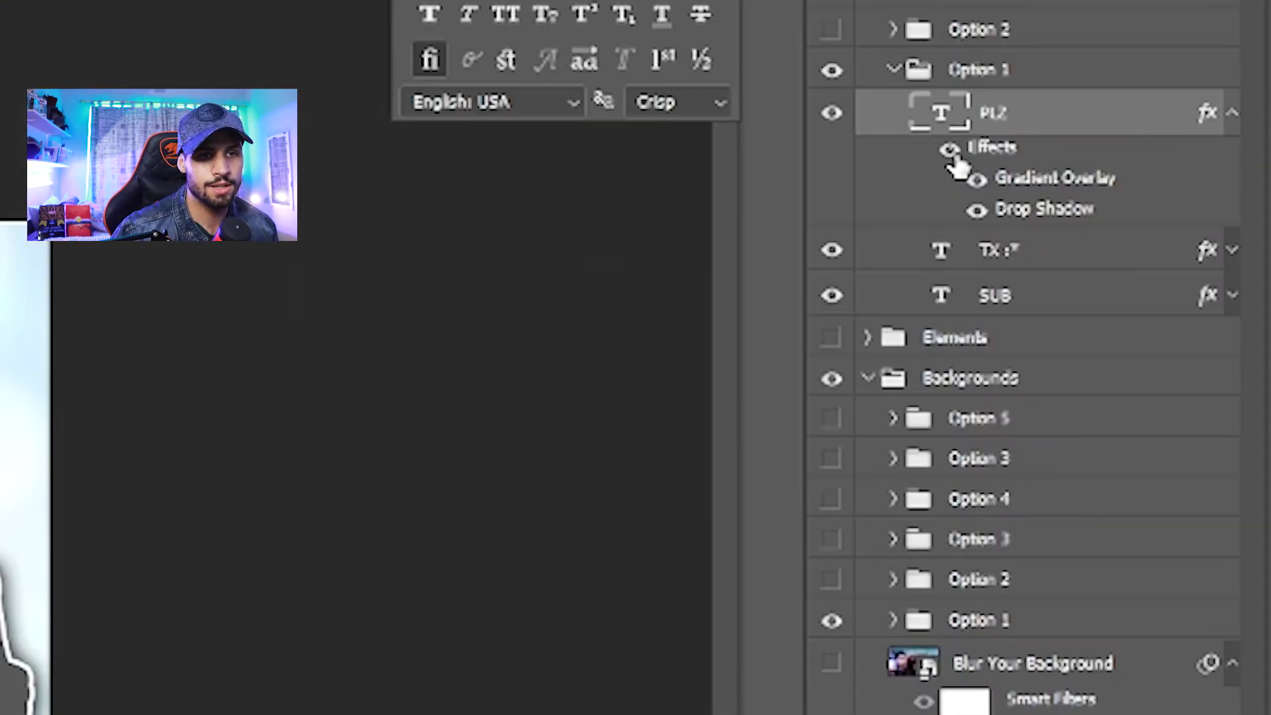
Step: Expand the TX :* layer's Gradient Overlay and Drop Shadow effects in the Layers panel
left_click(1232, 250)
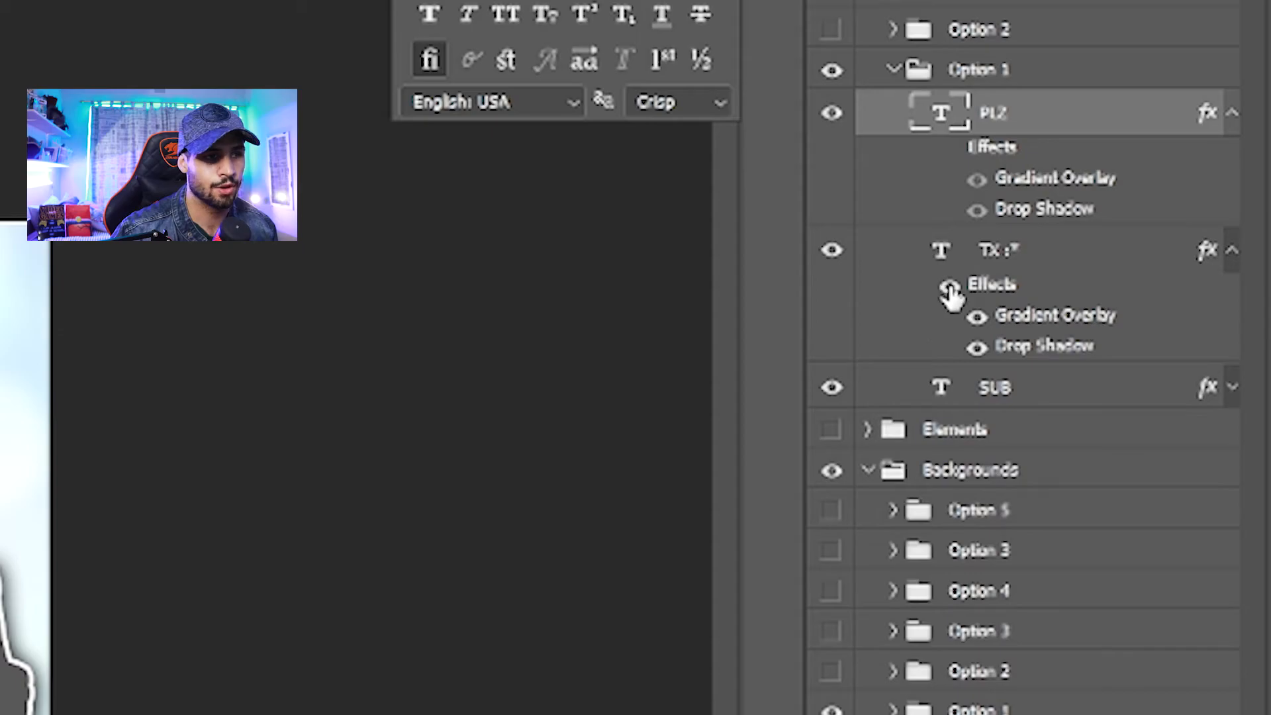